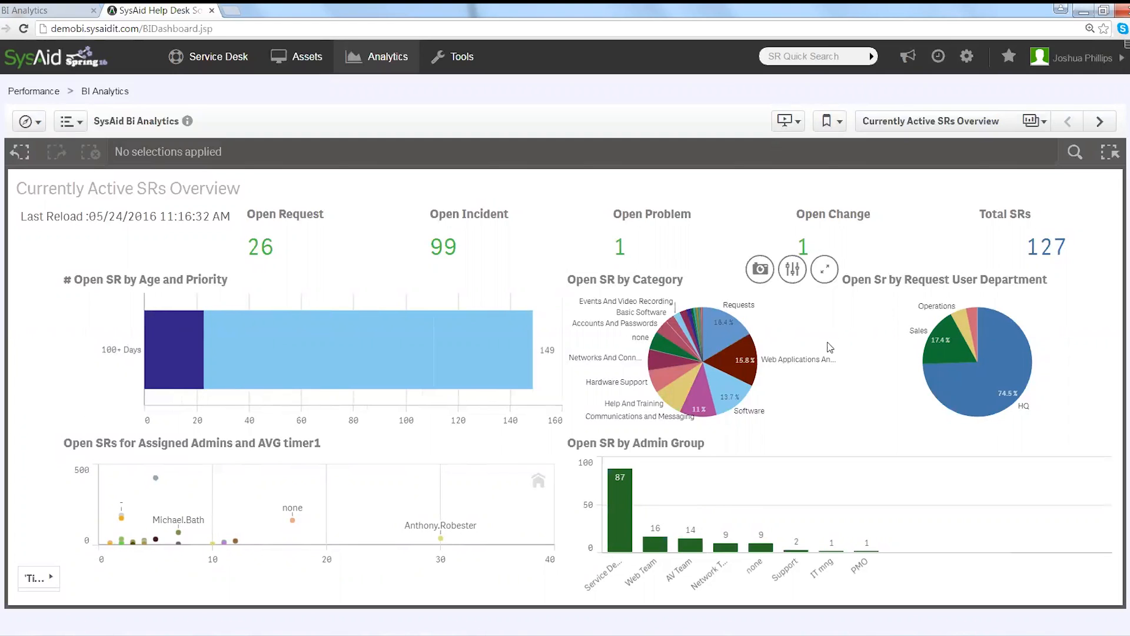
pyautogui.moveTo(826, 349)
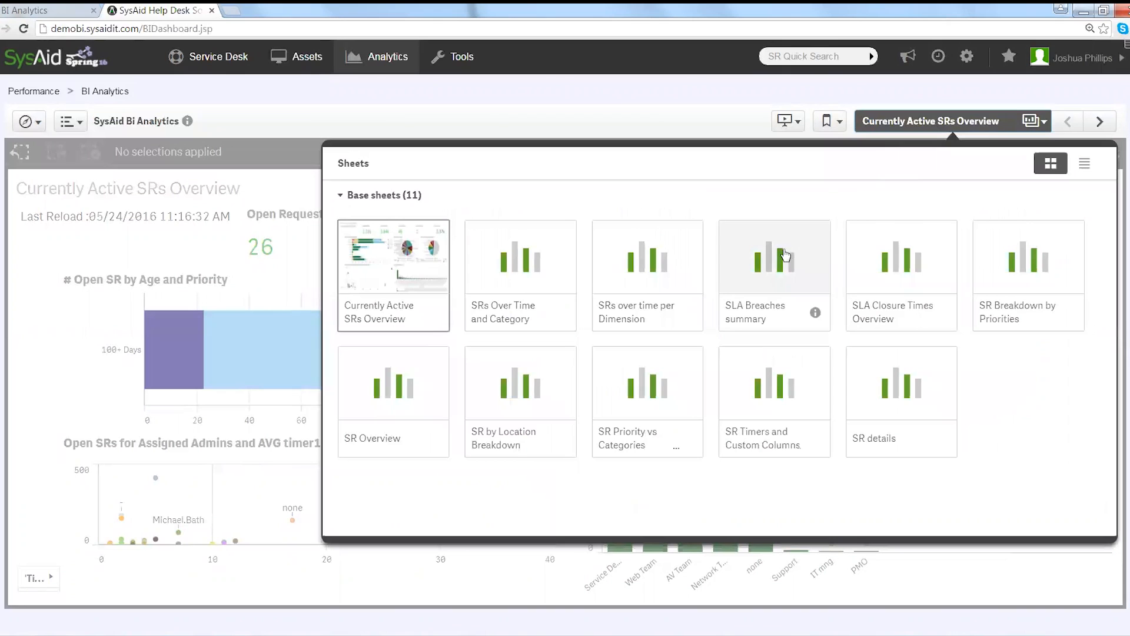
# Switch from the Currently Active SRs Overview to the SLA Breaches summary sheet.
pyautogui.click(773, 256)
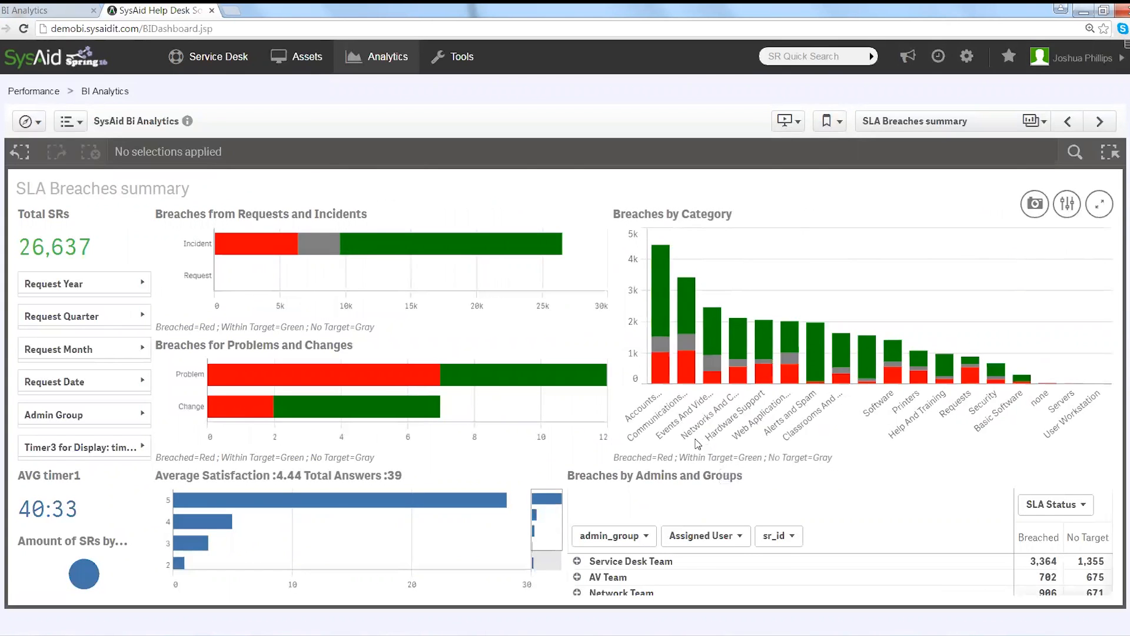
pyautogui.moveTo(690, 438)
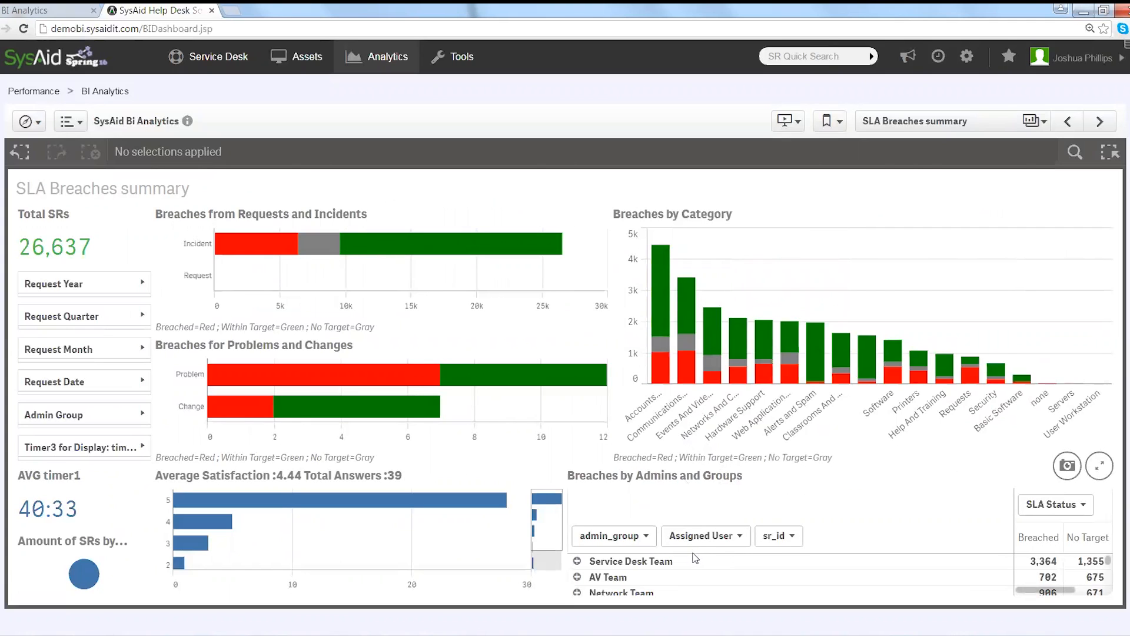
pyautogui.moveTo(705, 536)
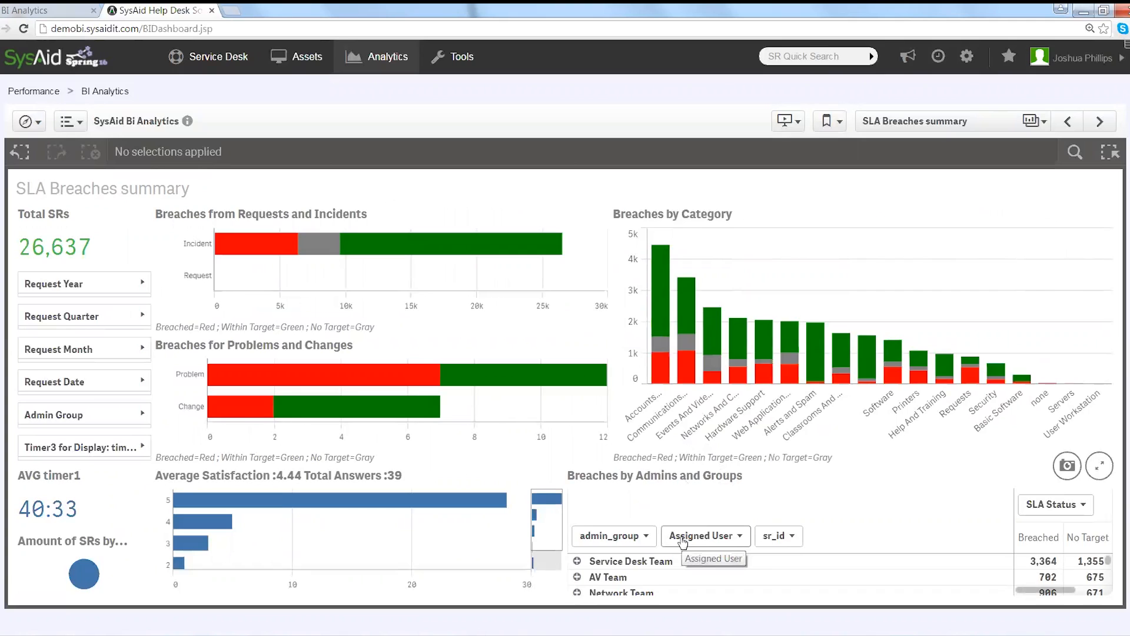
pyautogui.moveTo(688, 480)
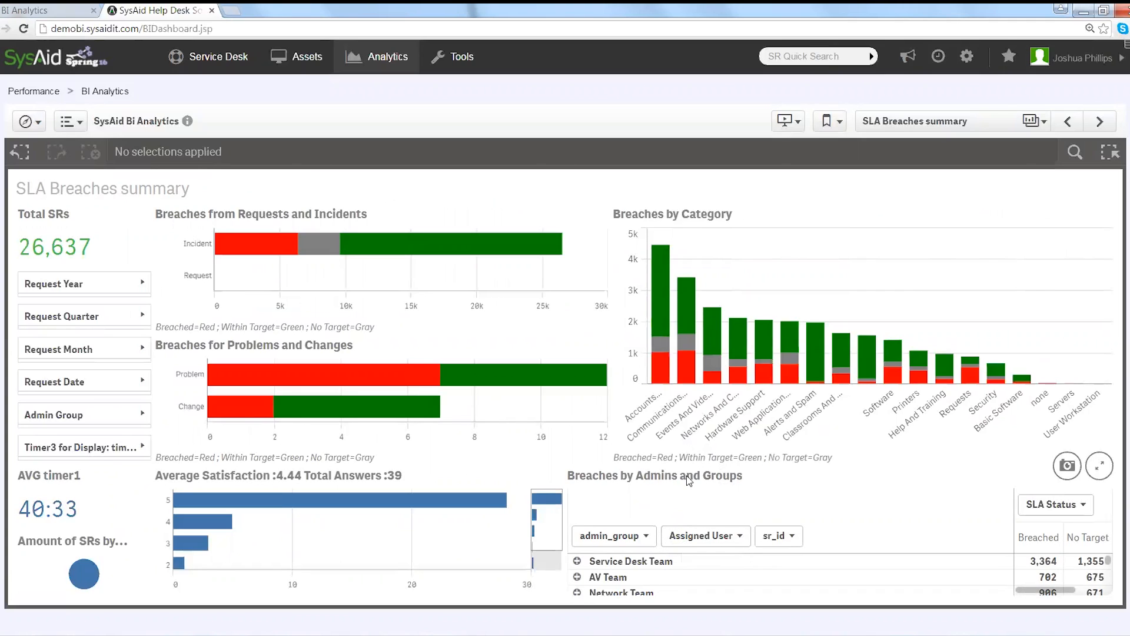
pyautogui.moveTo(266, 311)
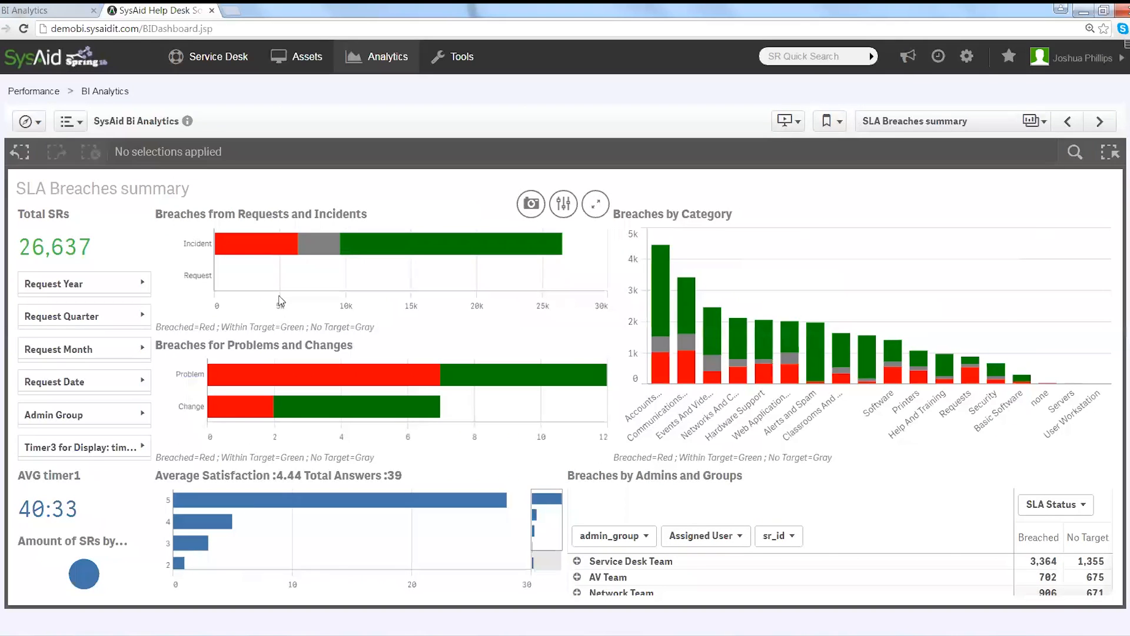
pyautogui.moveTo(320, 297)
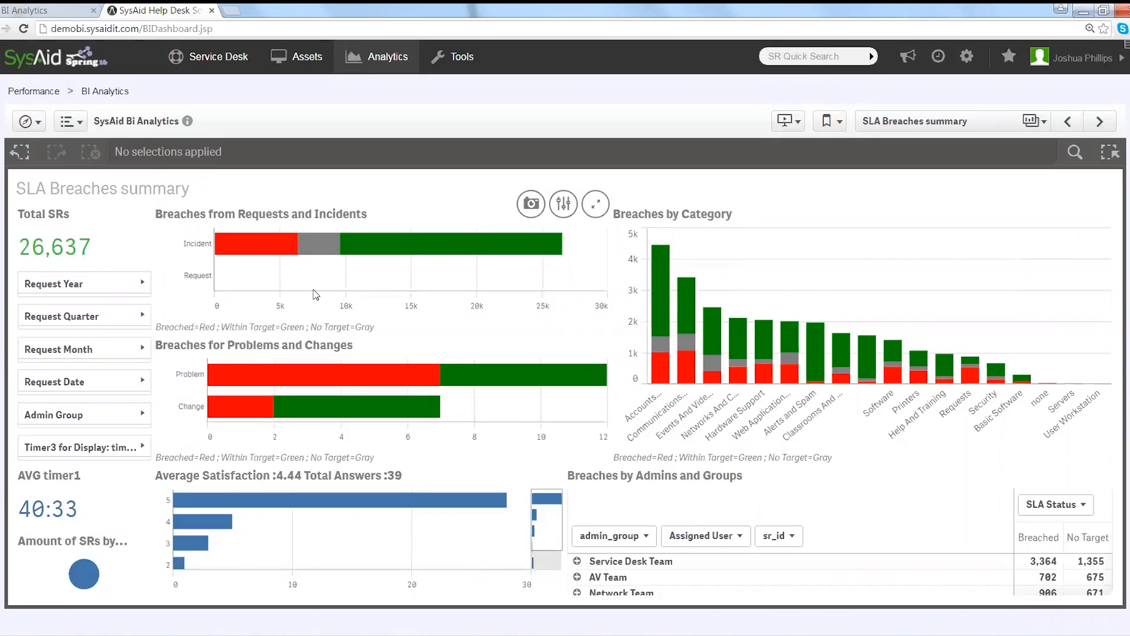
pyautogui.moveTo(291, 299)
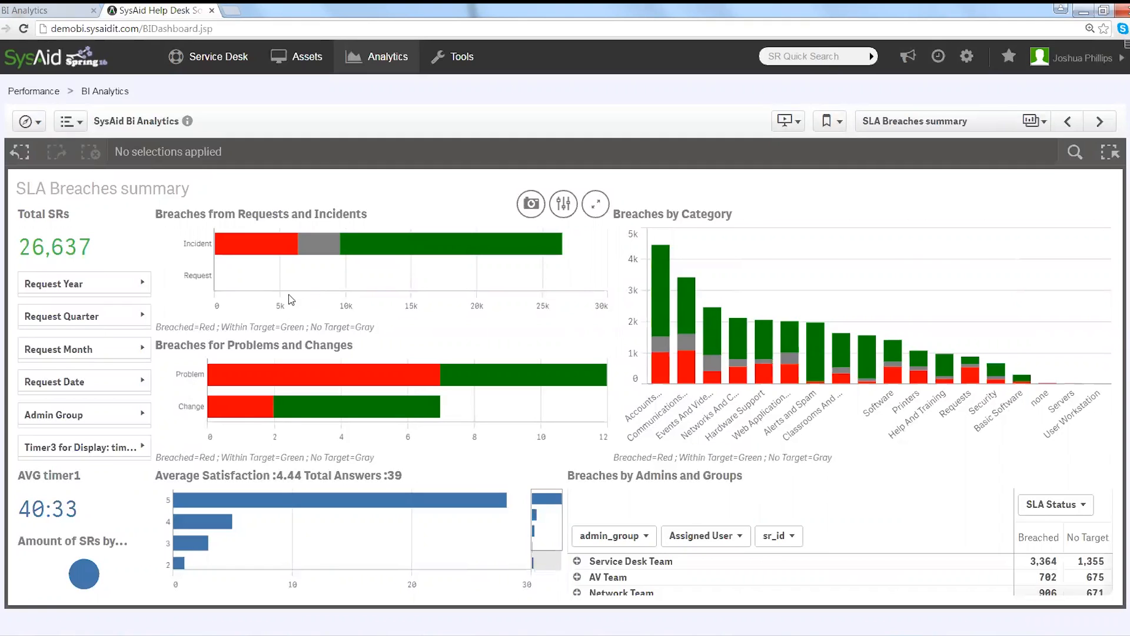
pyautogui.moveTo(139, 283)
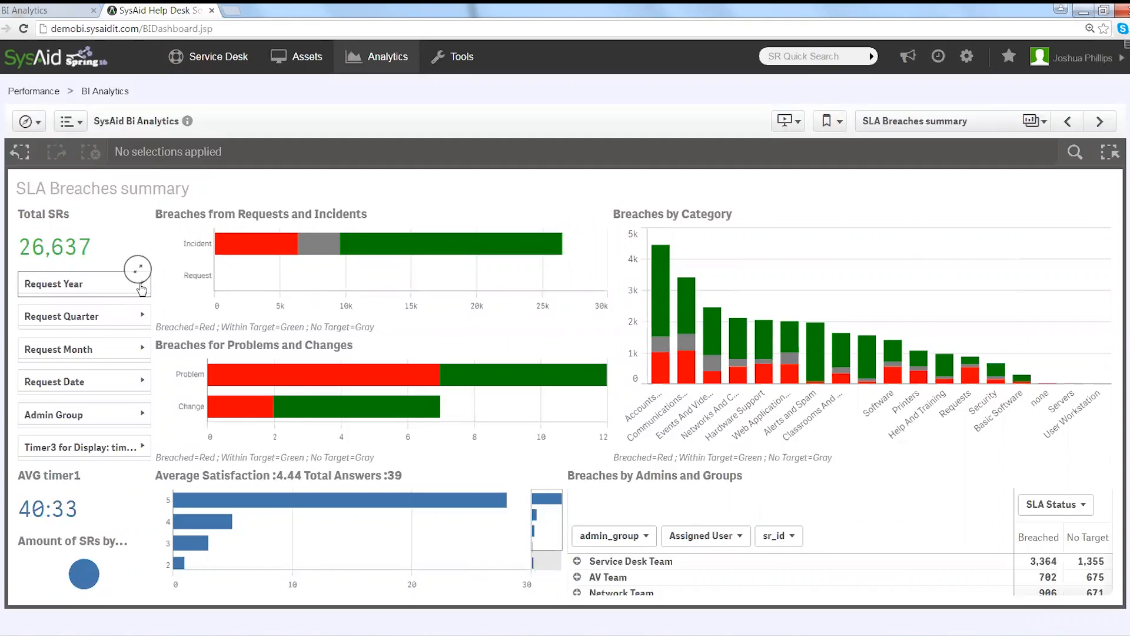
pyautogui.moveTo(78, 295)
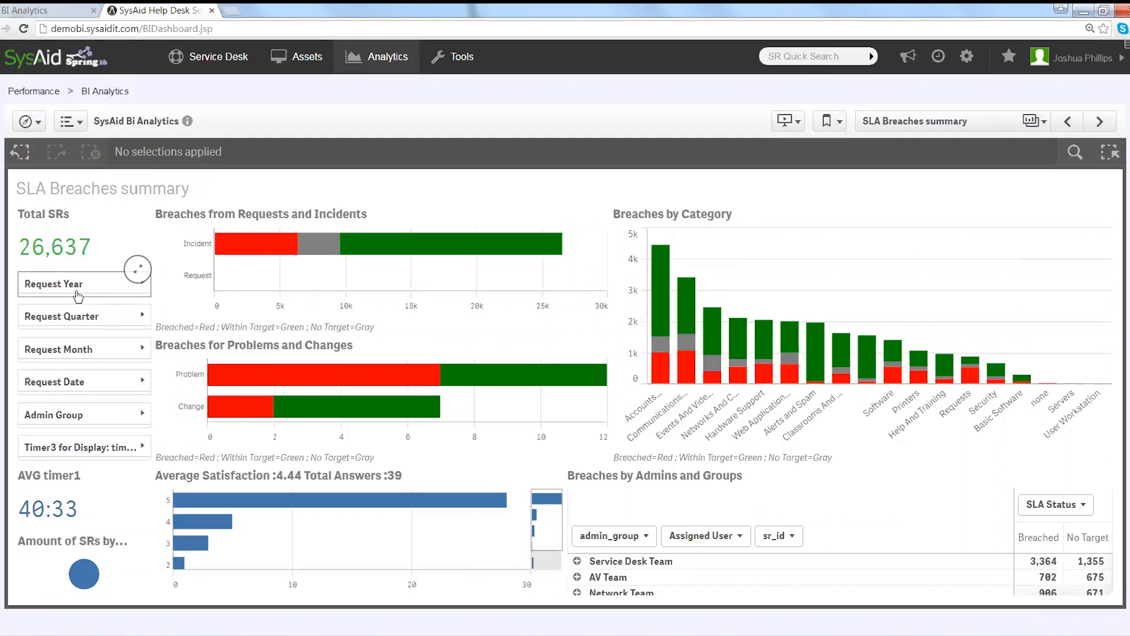
# Filter to Request Year 2015, Quarter Q4 and breached incidents, leaving 514 SRs.
pyautogui.click(79, 284)
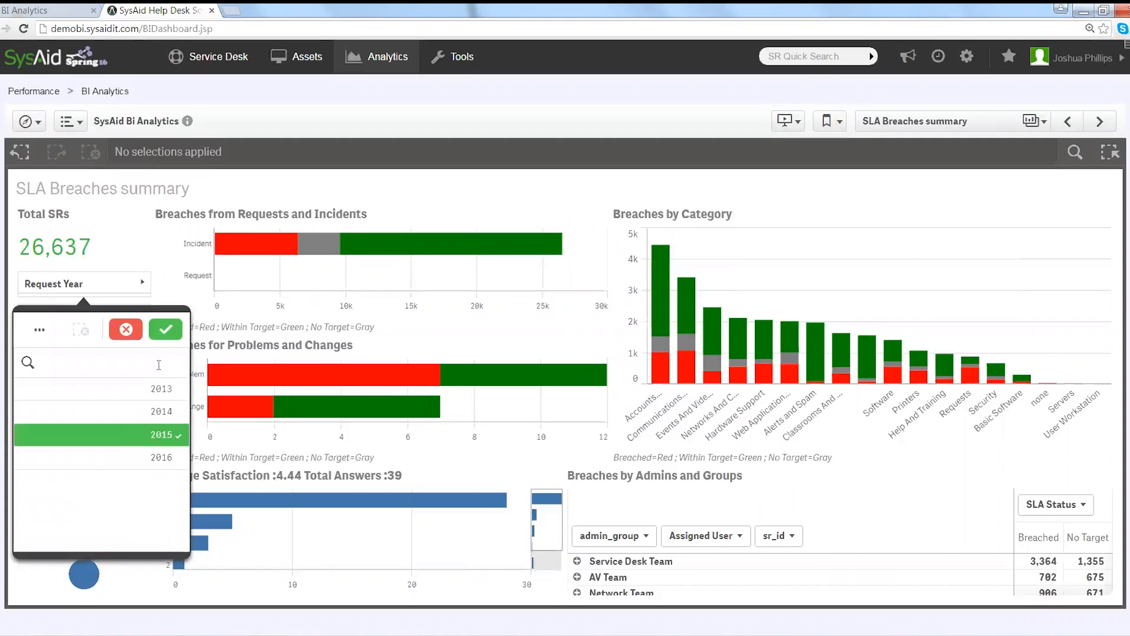
pyautogui.click(164, 328)
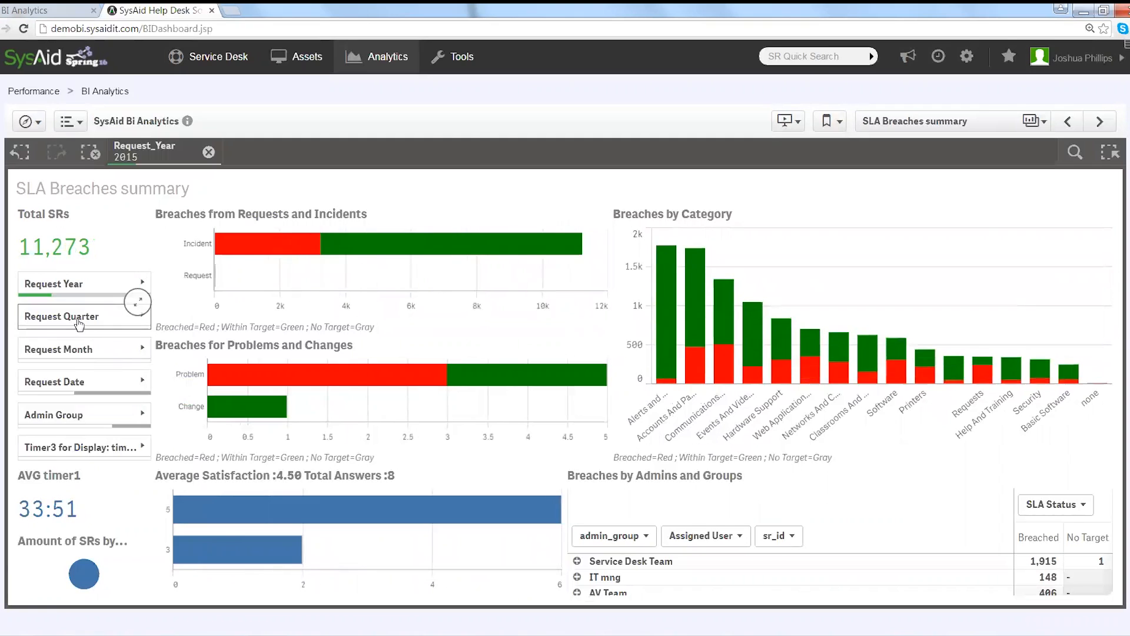
pyautogui.click(79, 319)
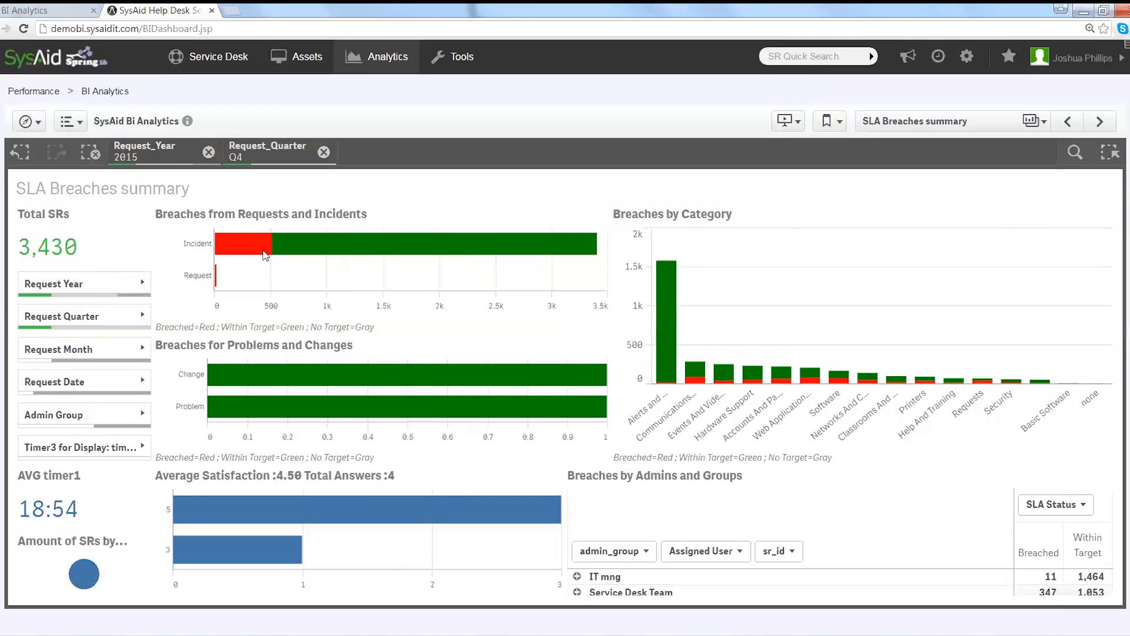
pyautogui.click(245, 243)
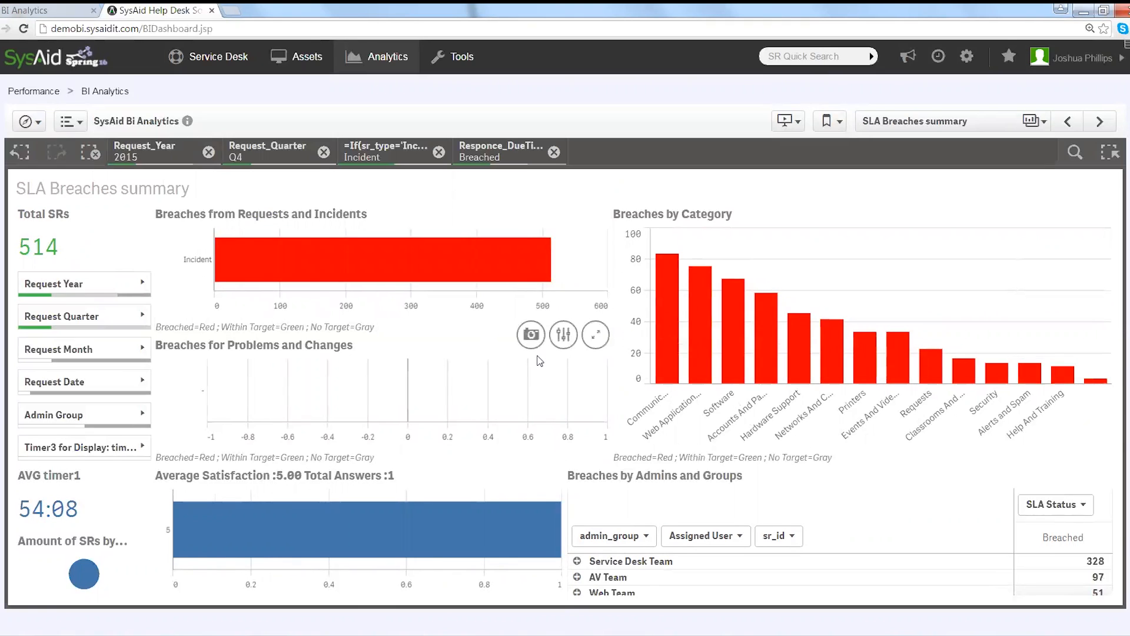
pyautogui.moveTo(525, 379)
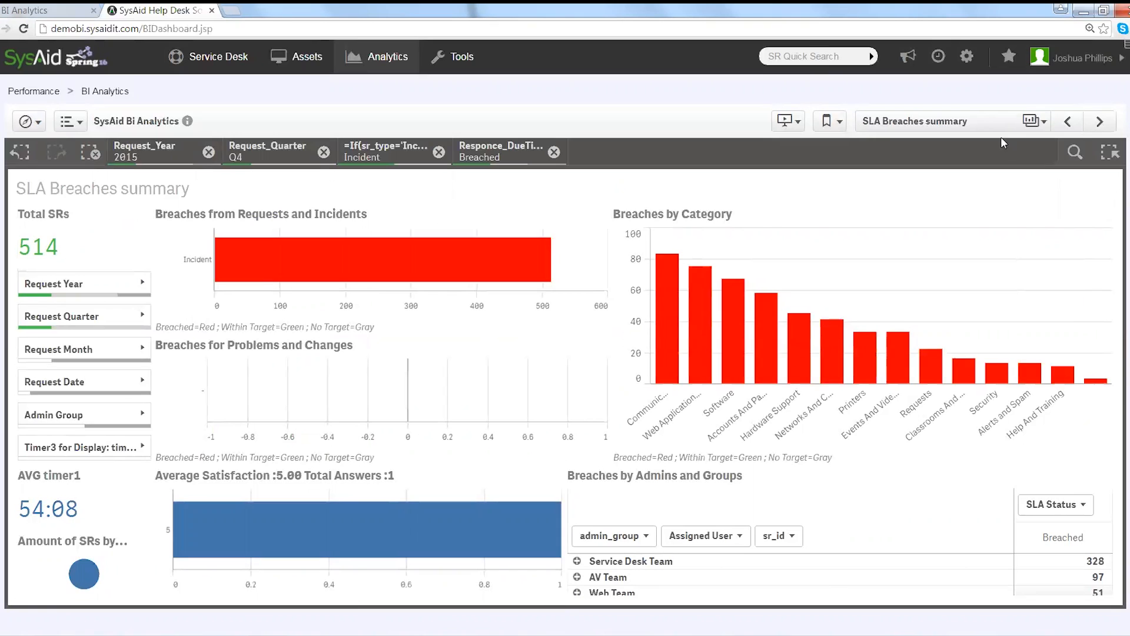
pyautogui.moveTo(1002, 129)
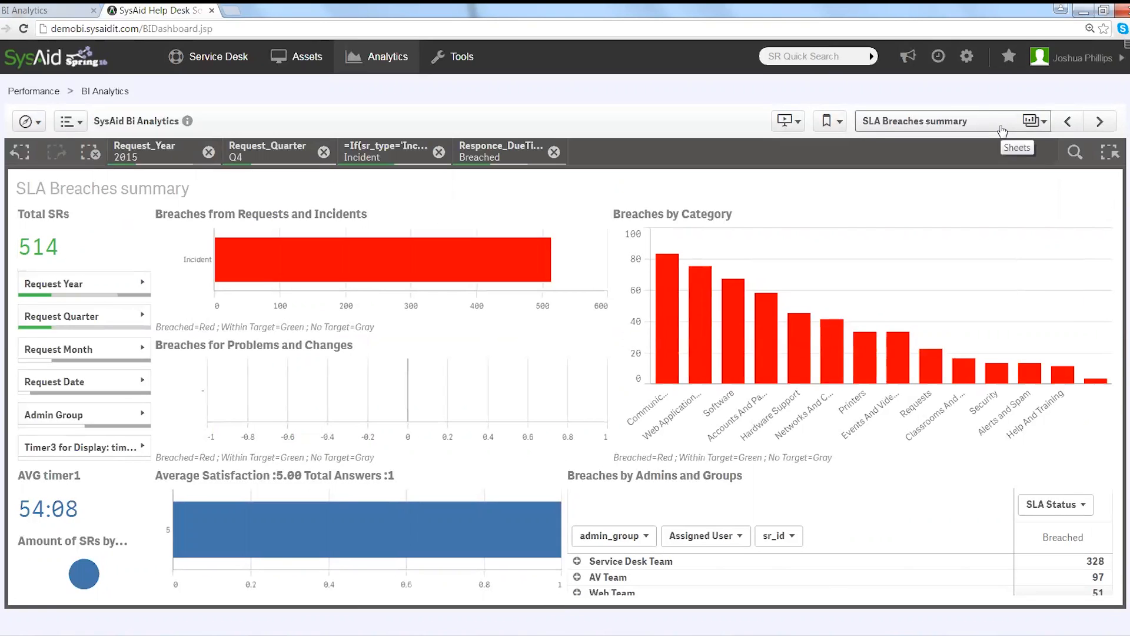
# Add the Email source filter from the Amount of SRs by Source pie, leaving 482 SRs.
pyautogui.click(1032, 120)
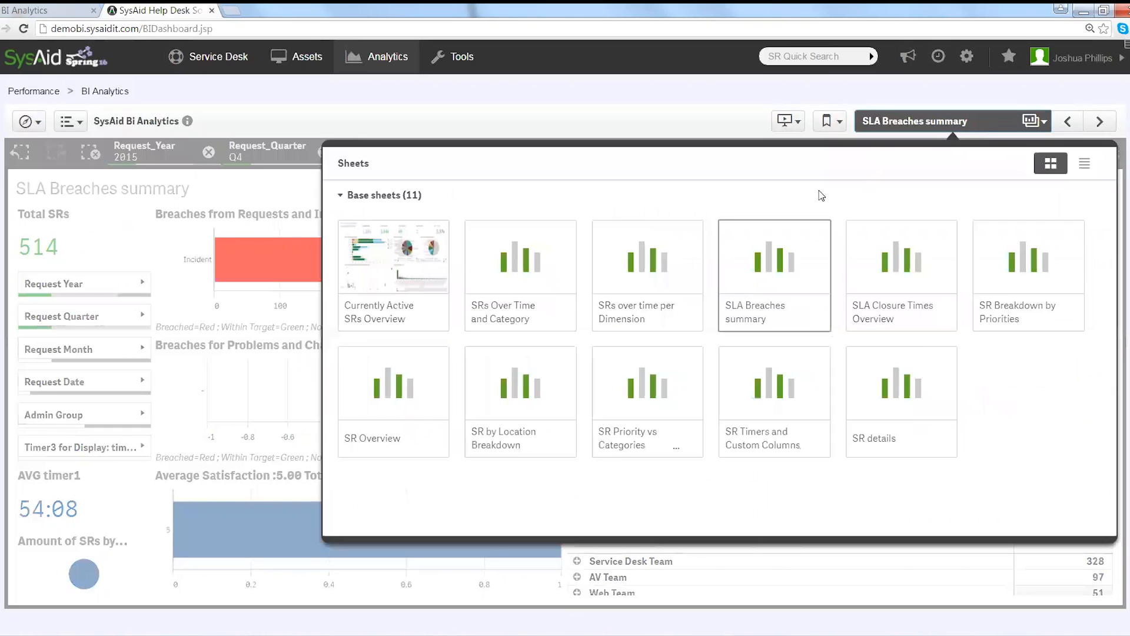
pyautogui.click(394, 383)
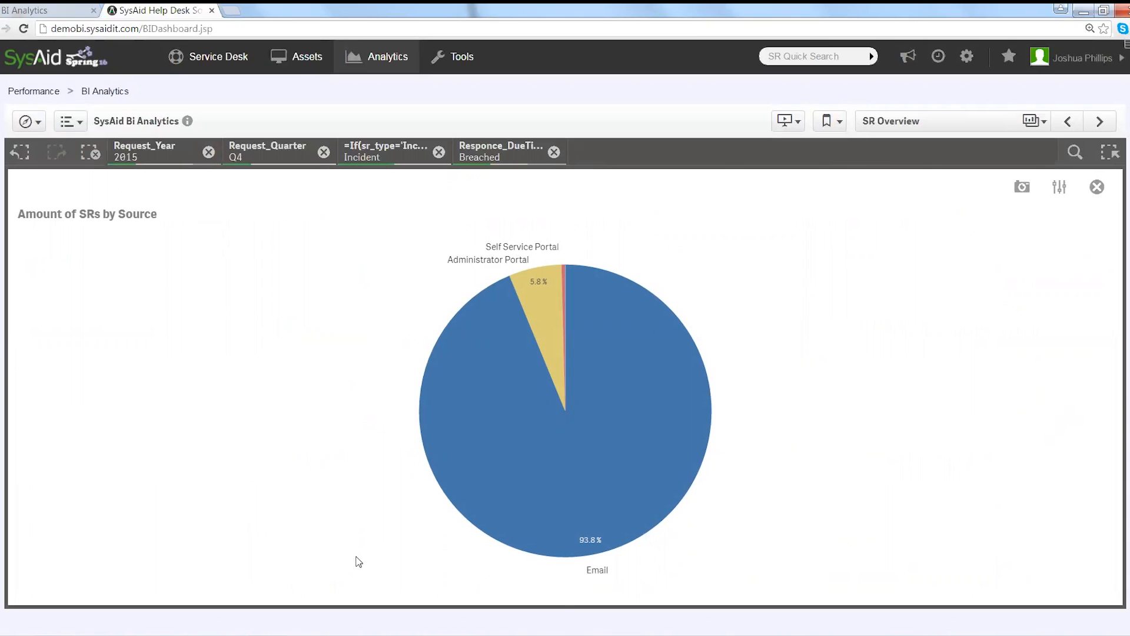
pyautogui.moveTo(545, 435)
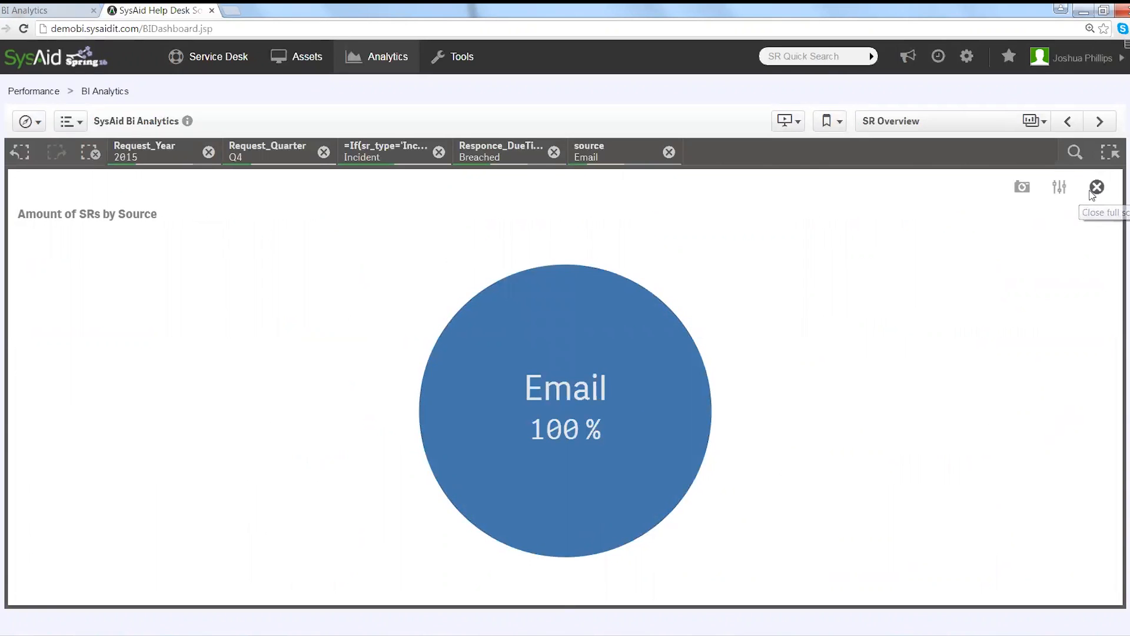
pyautogui.click(1096, 187)
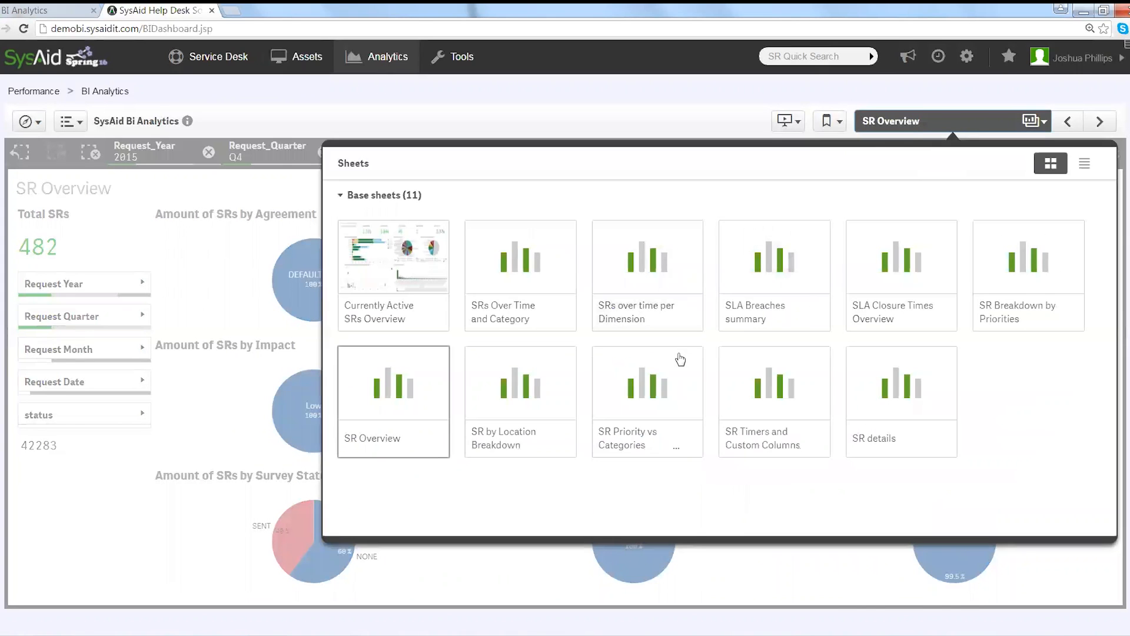
# Filter the treemap to Normal priority and its four largest categories, leaving 254 SRs.
pyautogui.click(646, 381)
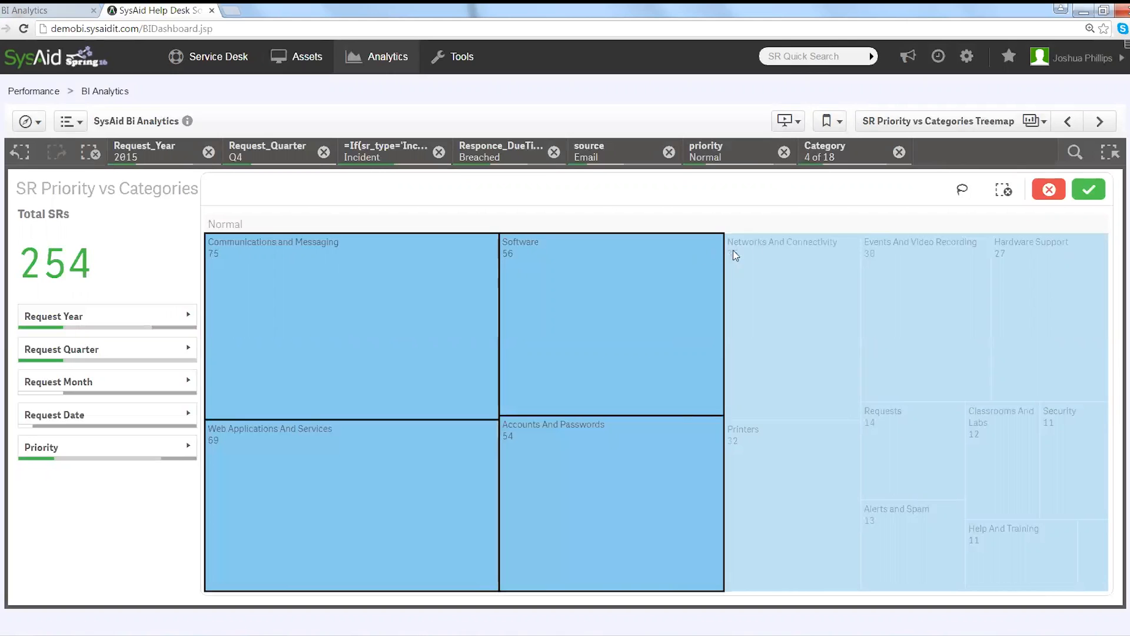
pyautogui.click(1088, 189)
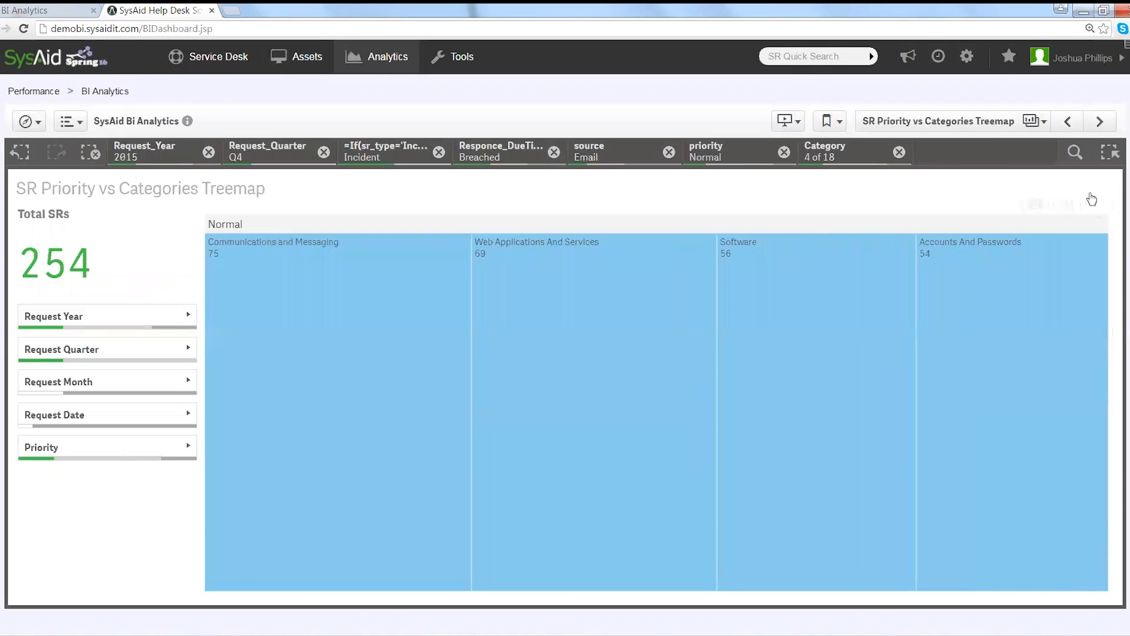
pyautogui.moveTo(153, 229)
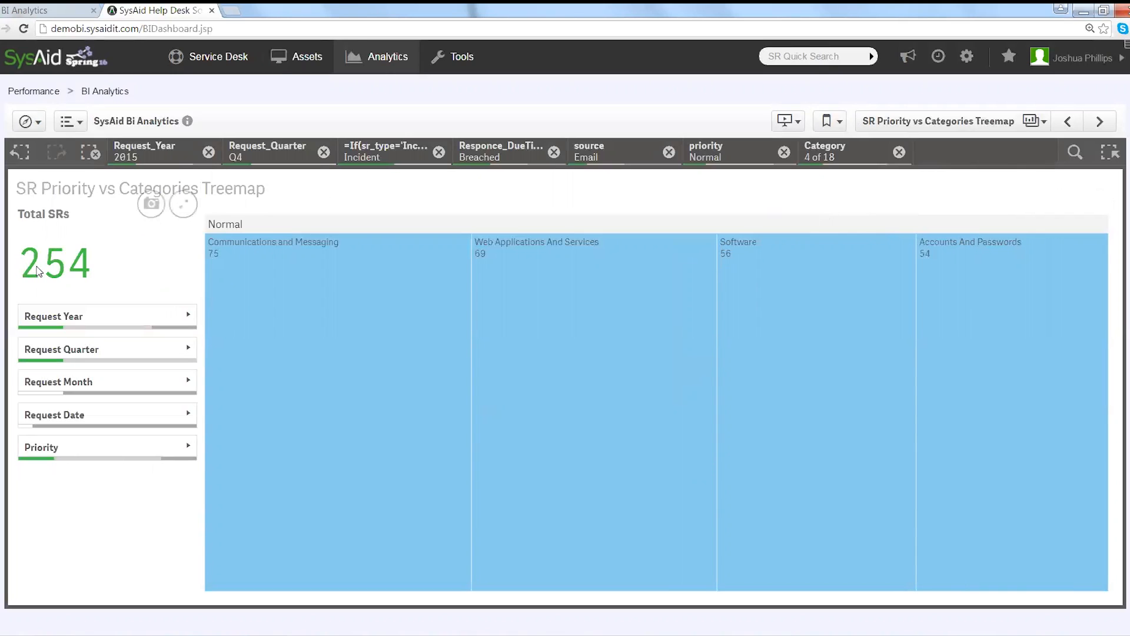
pyautogui.moveTo(55, 265)
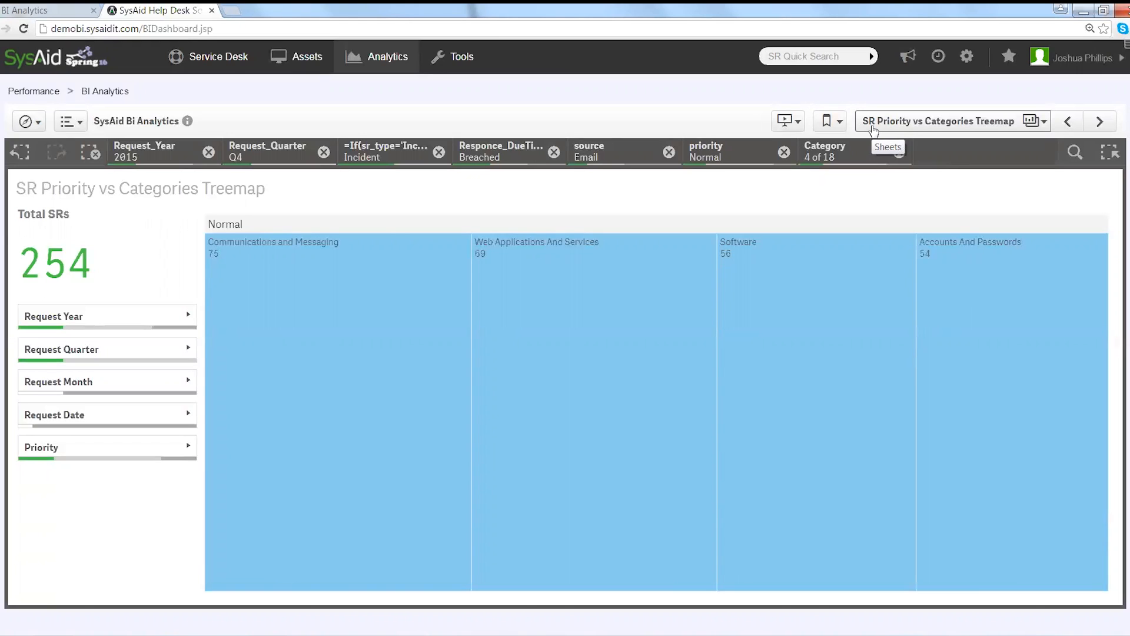
pyautogui.click(944, 120)
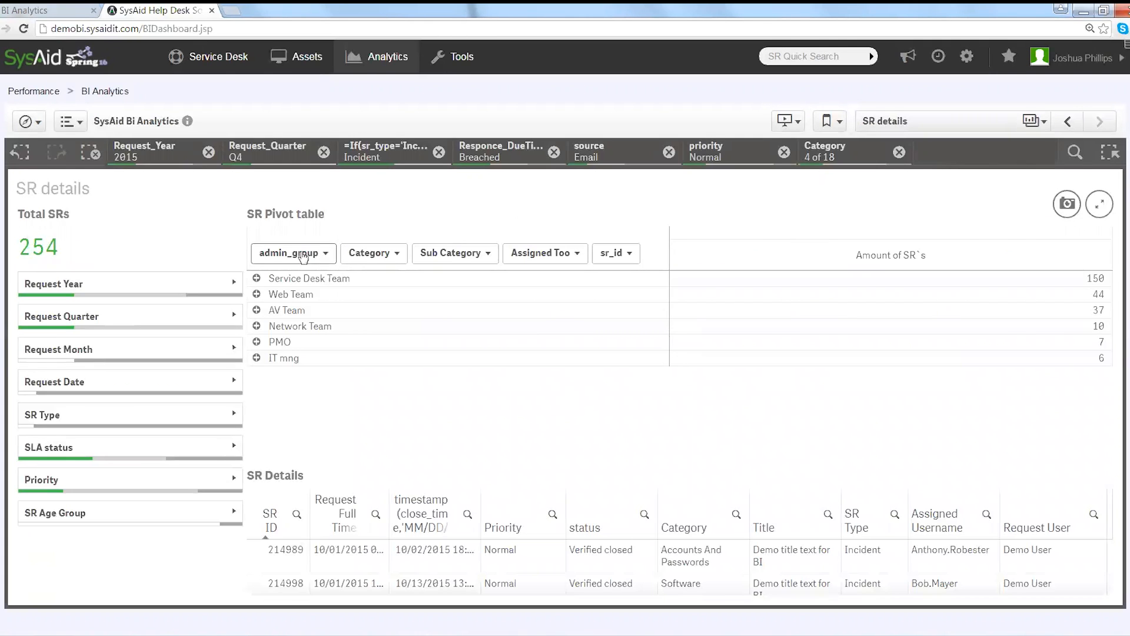
# Keep only the Service Desk Team in the pivot table and expand its 150 SRs by category.
pyautogui.click(309, 278)
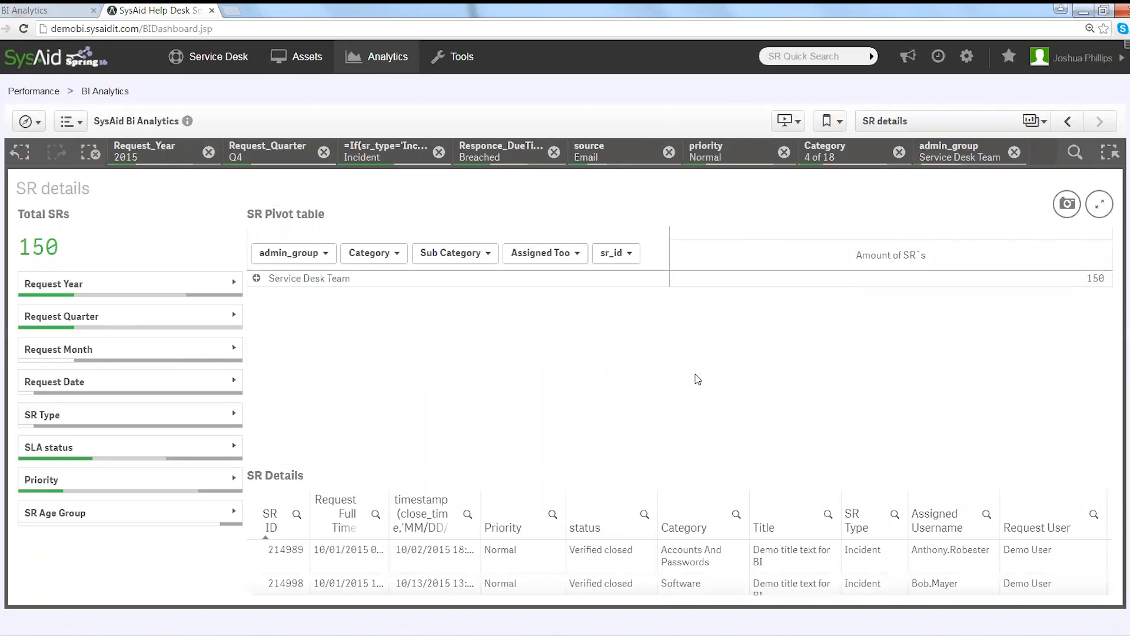
pyautogui.moveTo(283, 349)
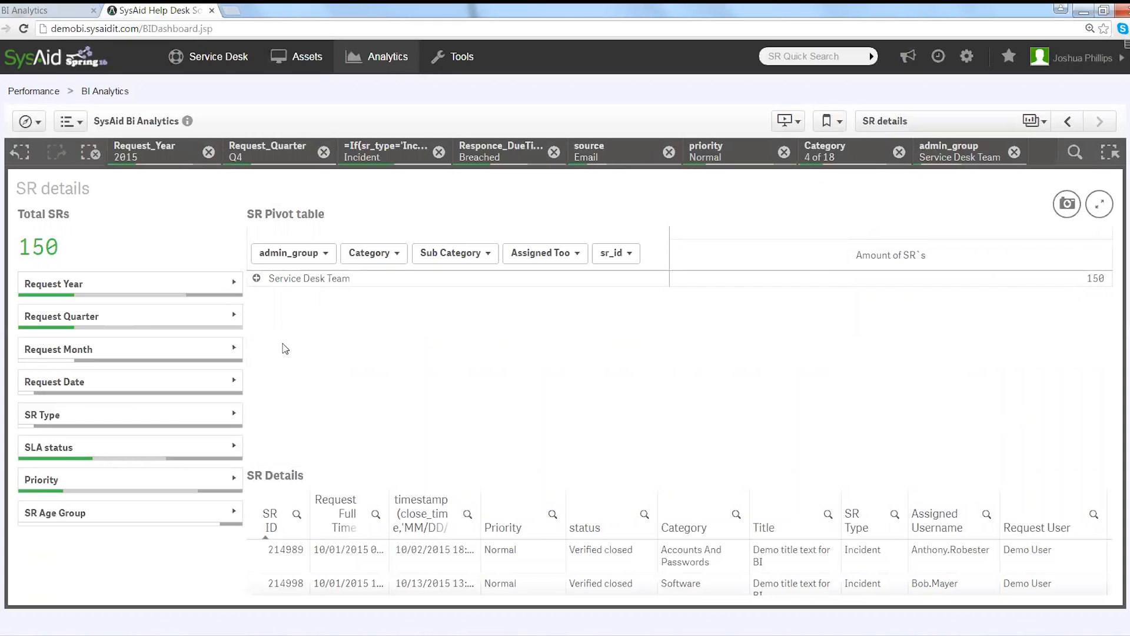
pyautogui.click(257, 278)
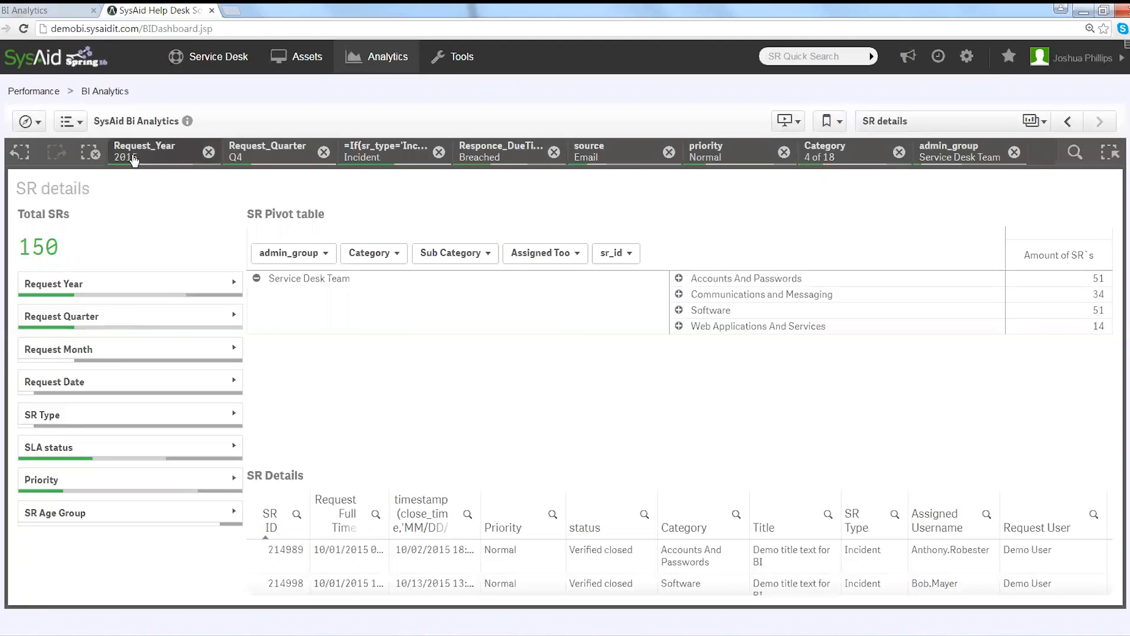
# Change the Request_Year filter from 2015 to 2014, leaving the Service Desk Team 67 SRs.
pyautogui.click(143, 152)
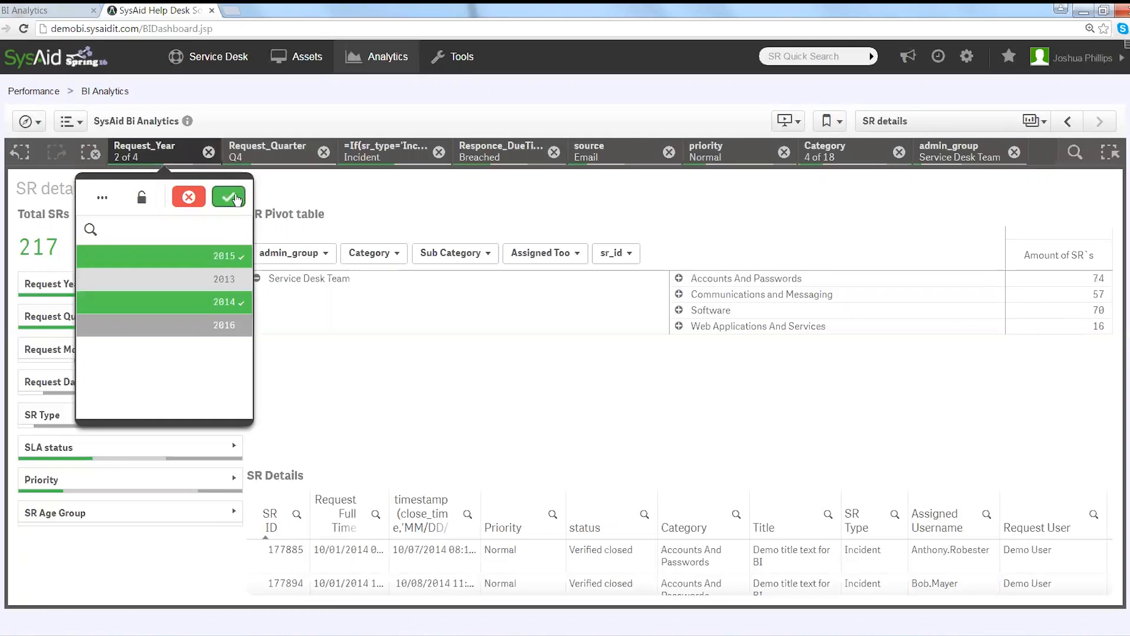
pyautogui.click(165, 256)
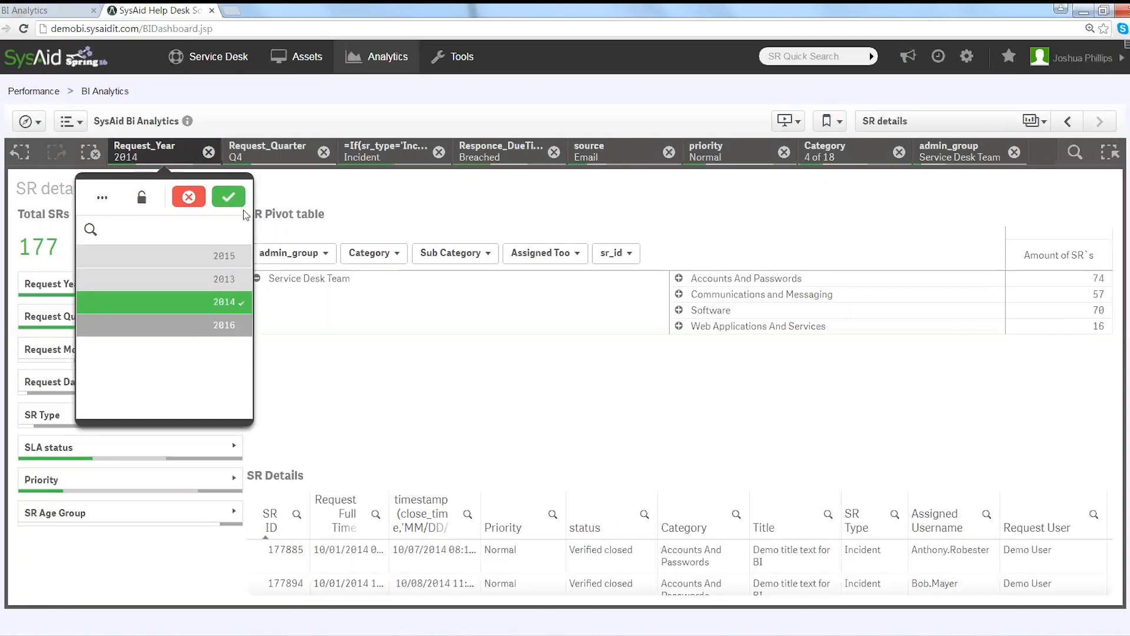
pyautogui.click(228, 197)
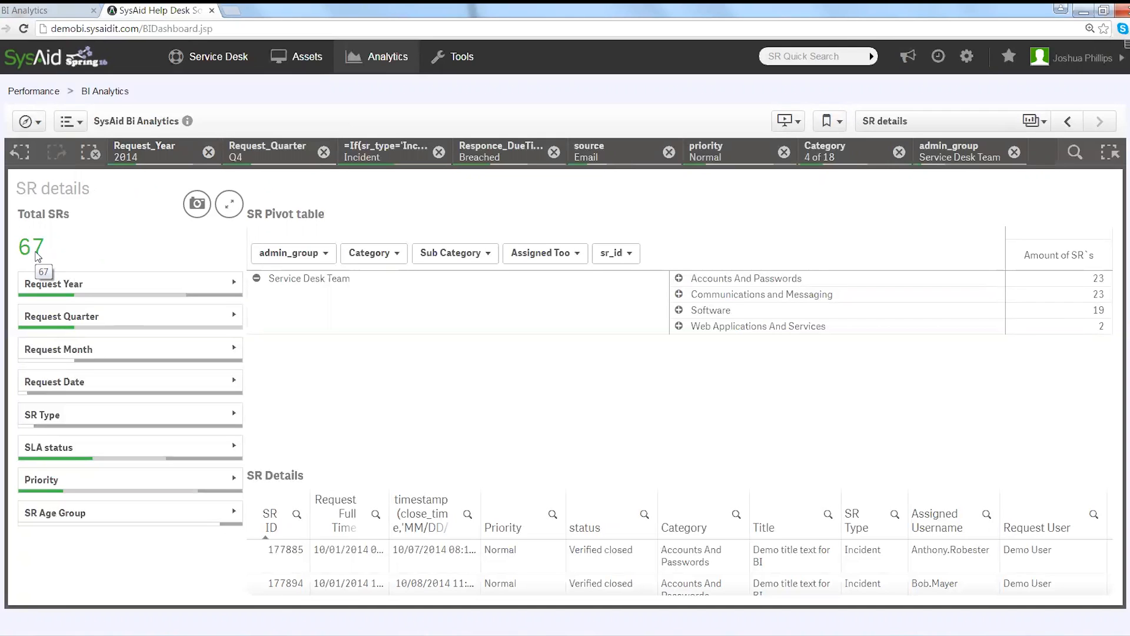
pyautogui.moveTo(613, 230)
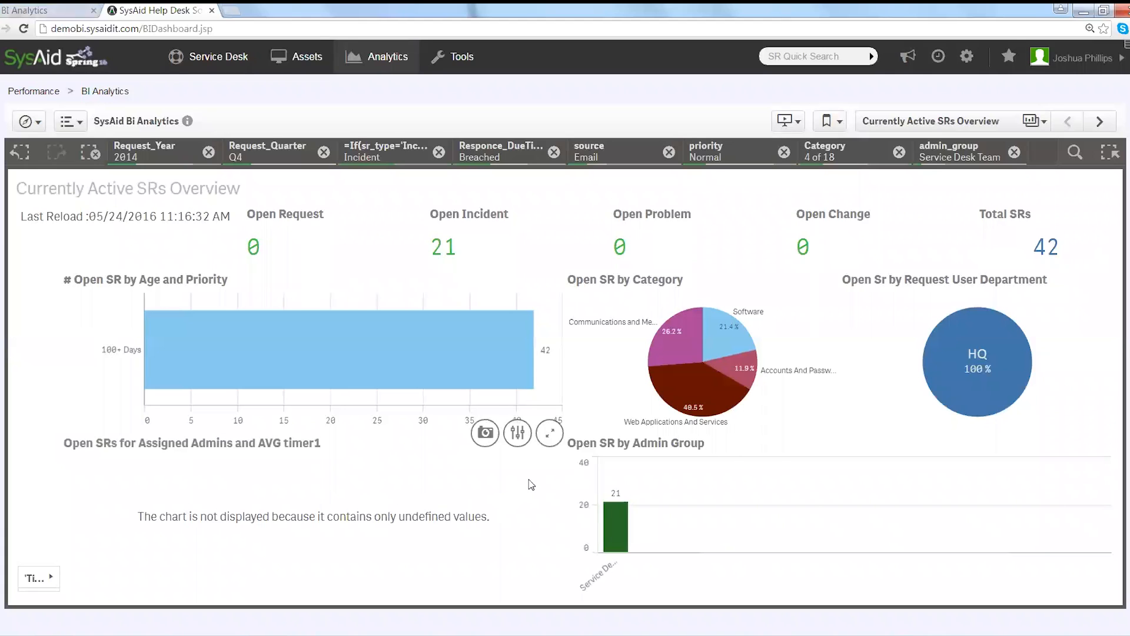
# Show the list of four saved stories from the toolbar.
pyautogui.click(784, 120)
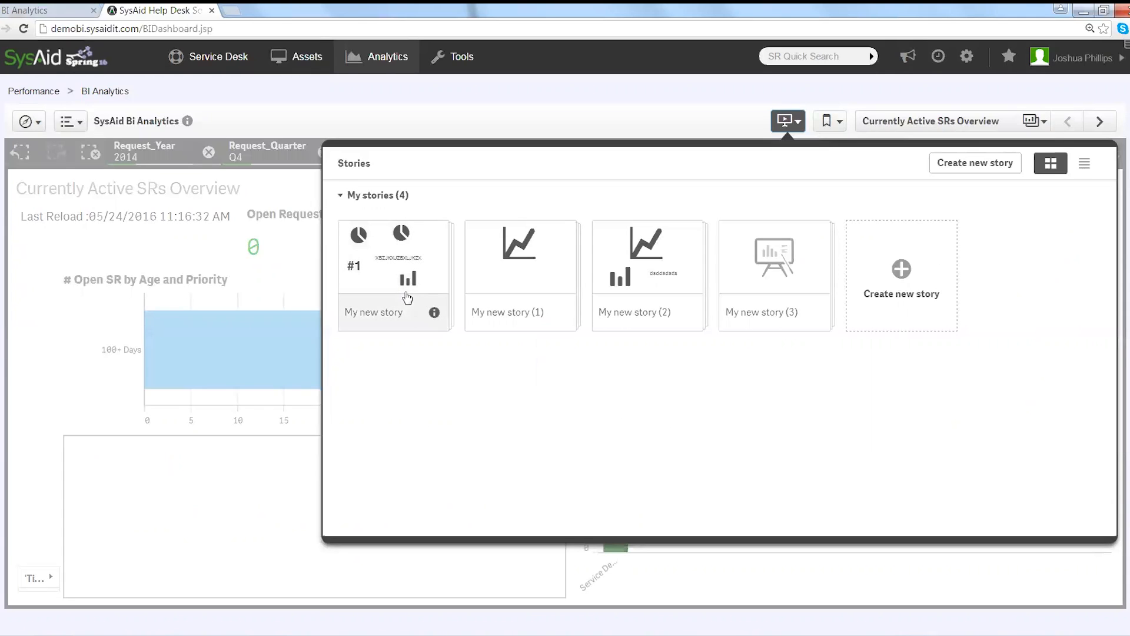
pyautogui.moveTo(475, 464)
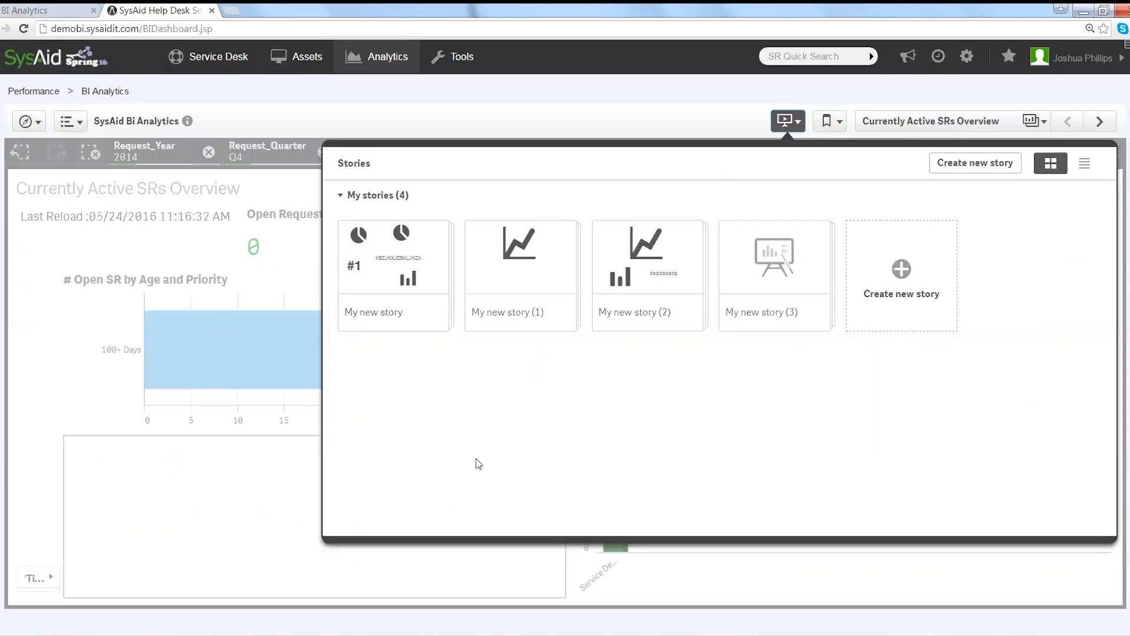
pyautogui.moveTo(480, 462)
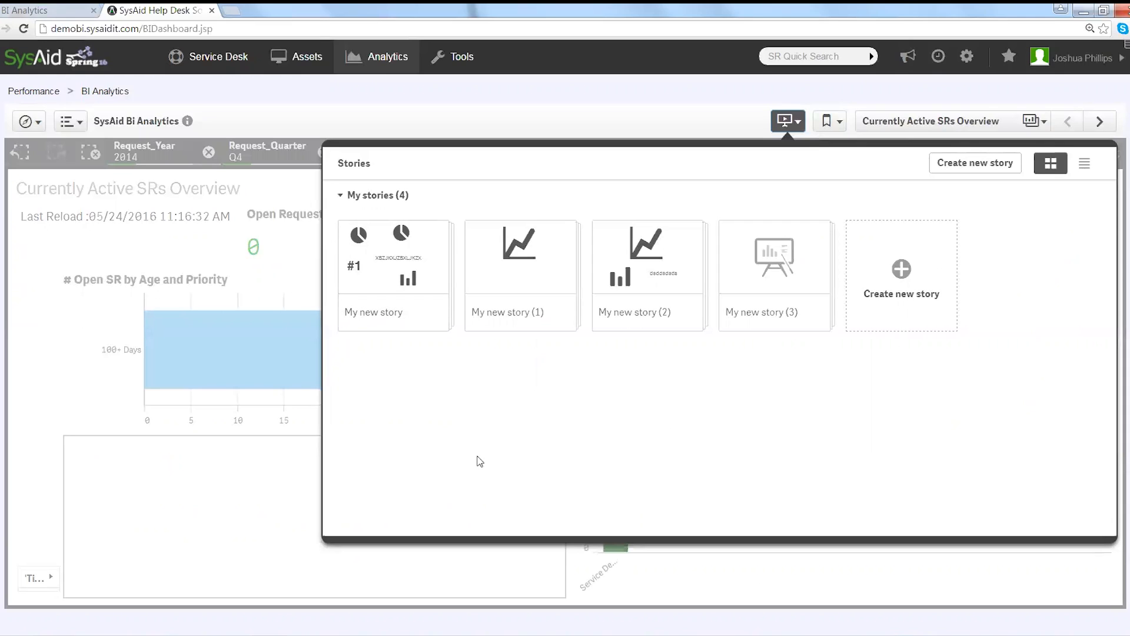